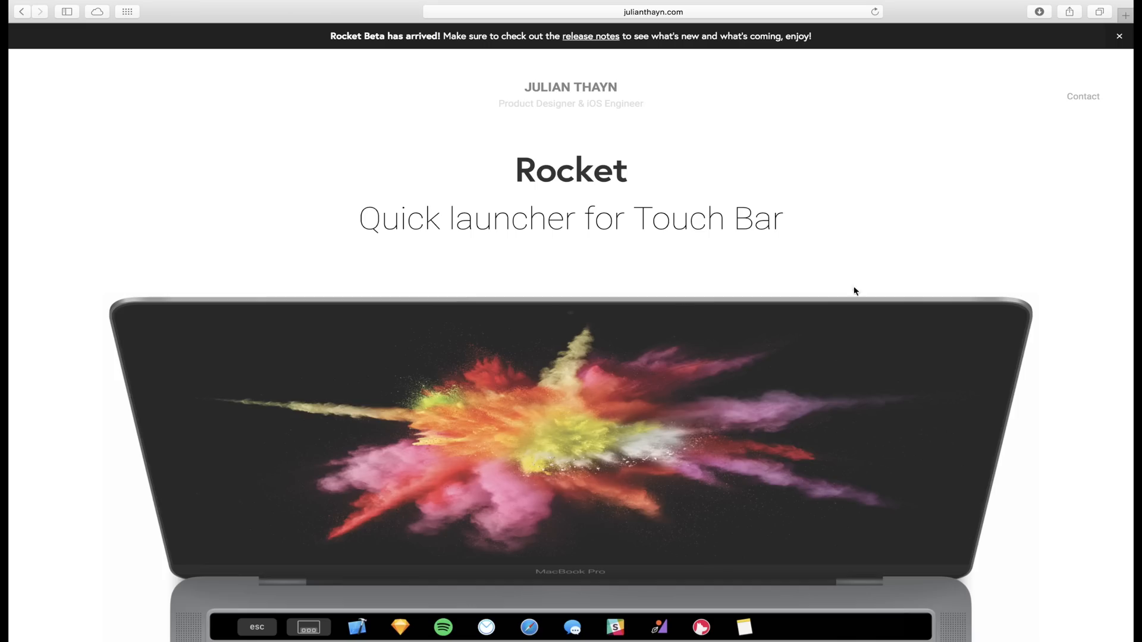
- Scroll the julianthayn.com Rocket page down to the 'download rocket beta' button
scroll("down", 3)
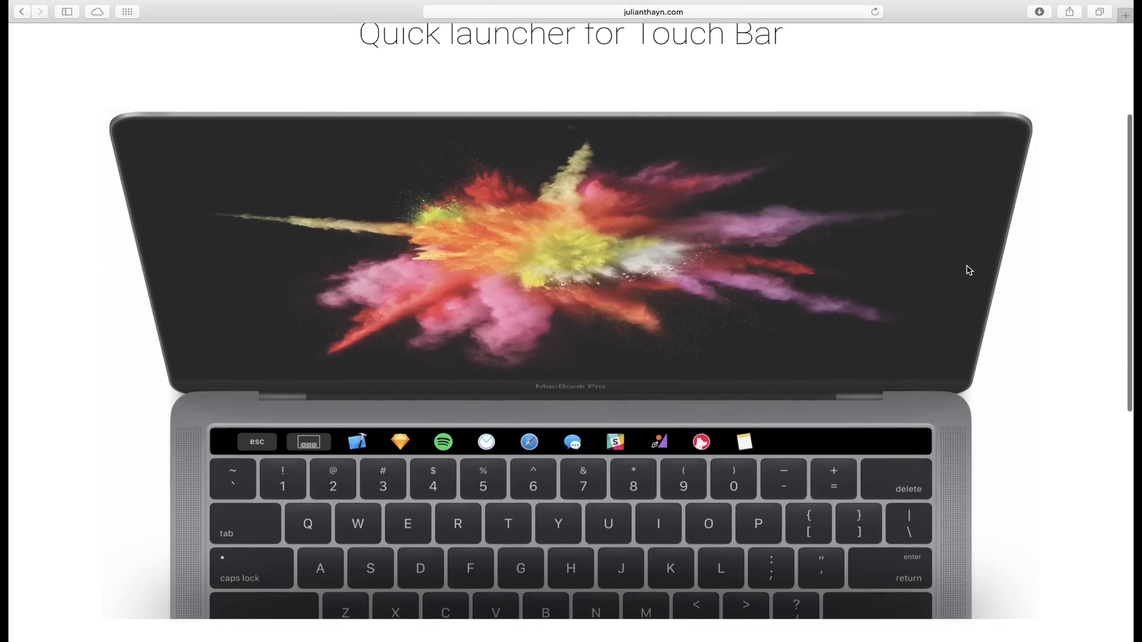
scroll("down", 3)
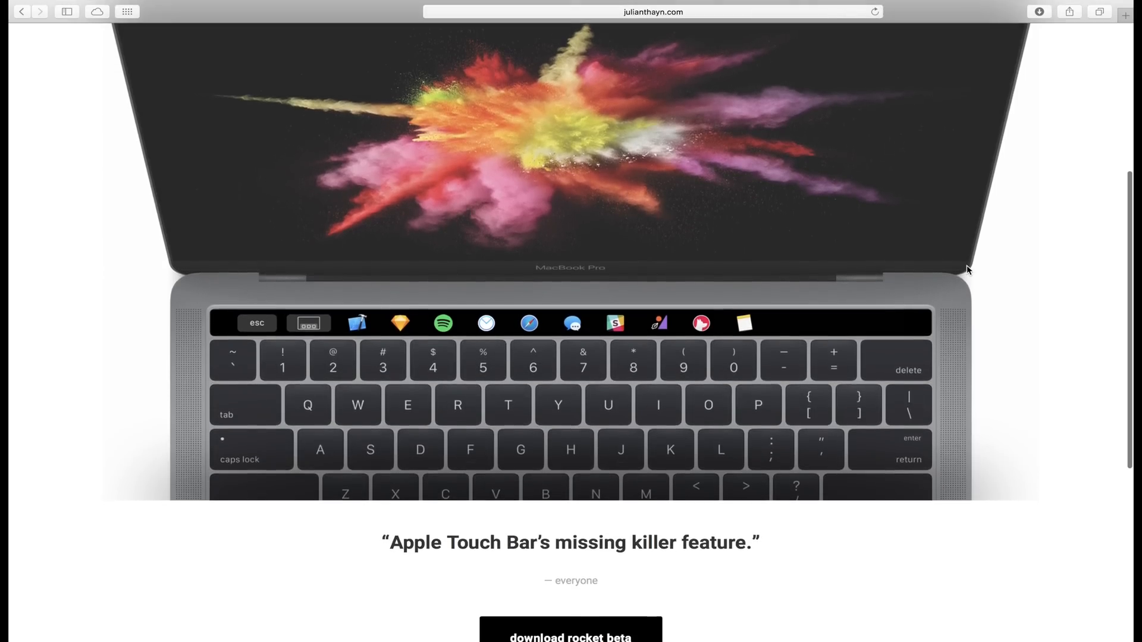
scroll("down", 3)
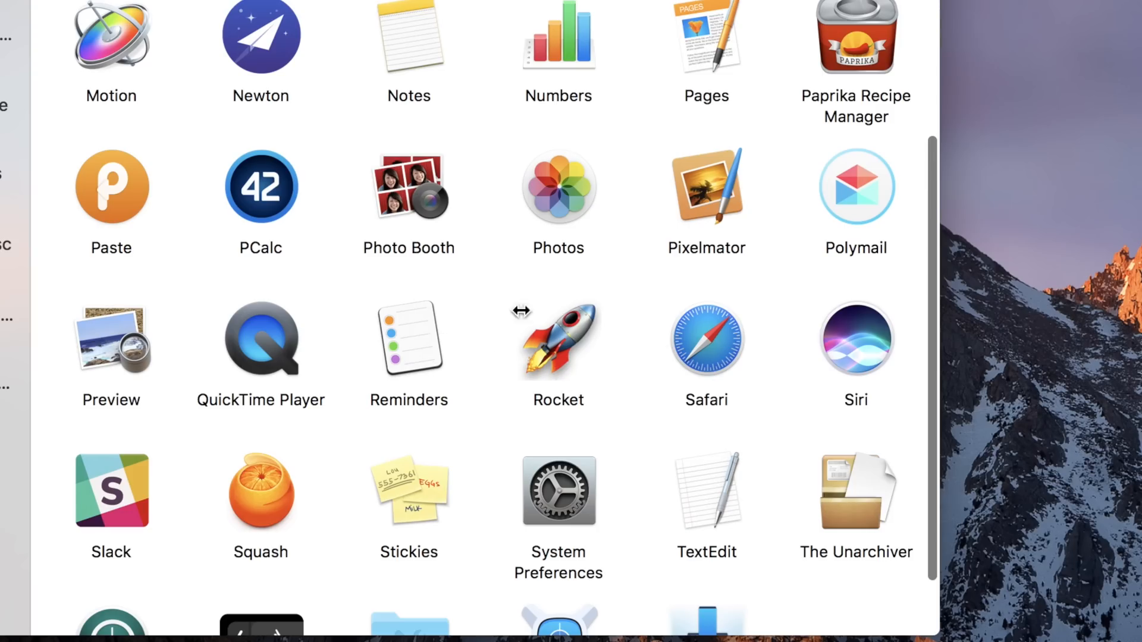
mouse_move(588, 377)
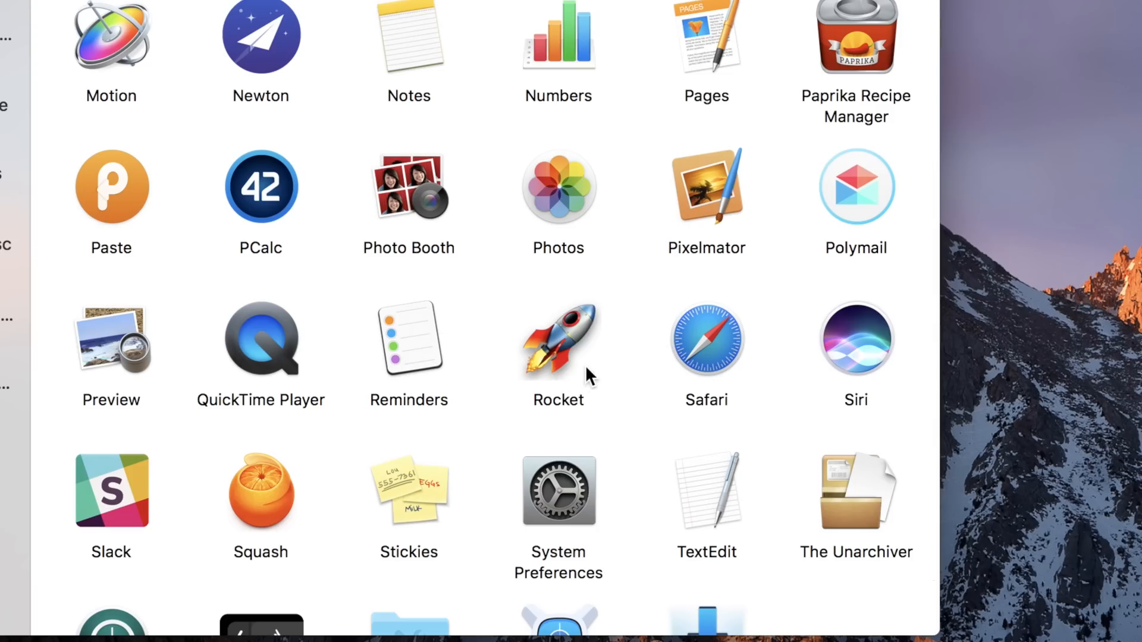
- Launch Rocket from Applications via its right-click Open option
right_click(558, 338)
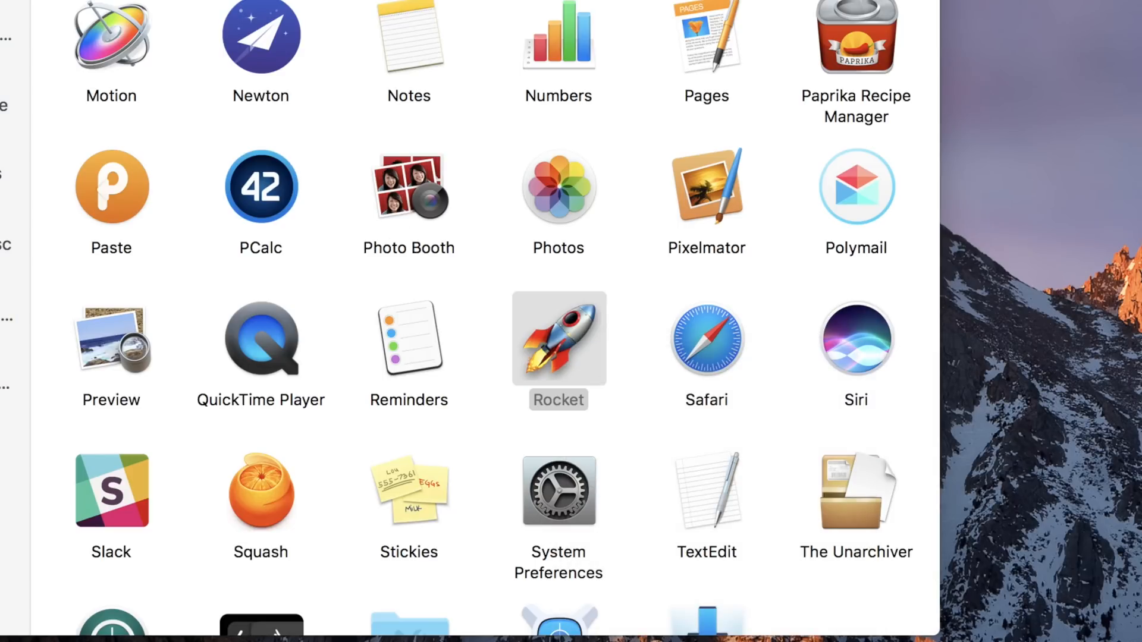
key("escape")
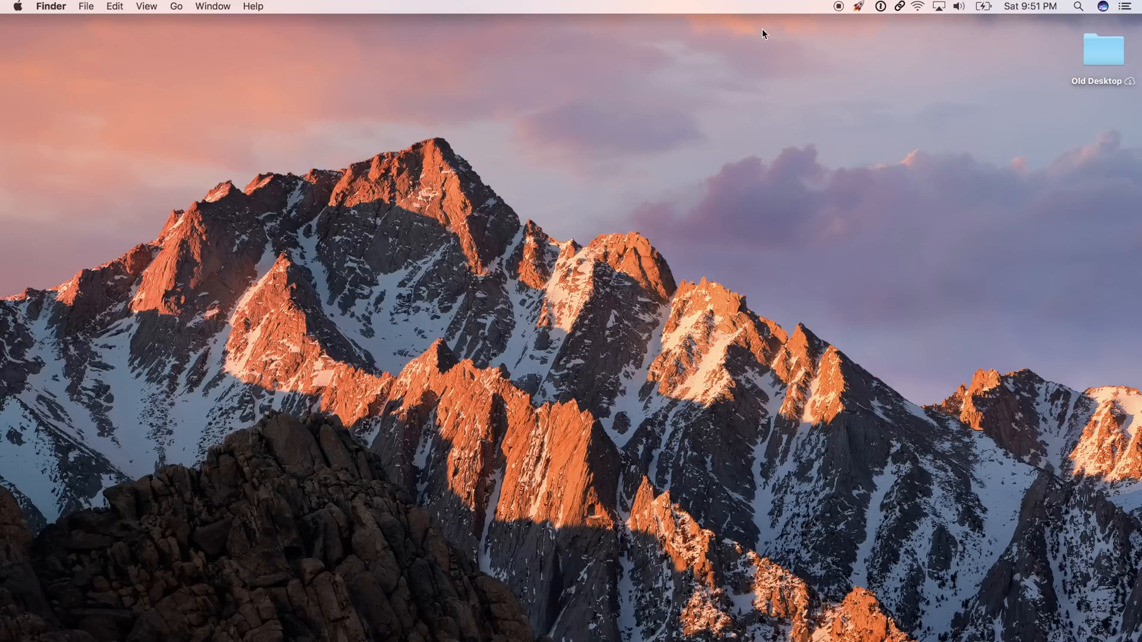
- Open Rocket's menu bar menu to see the Command + ~ shortcut and version 0.5
left_click(858, 6)
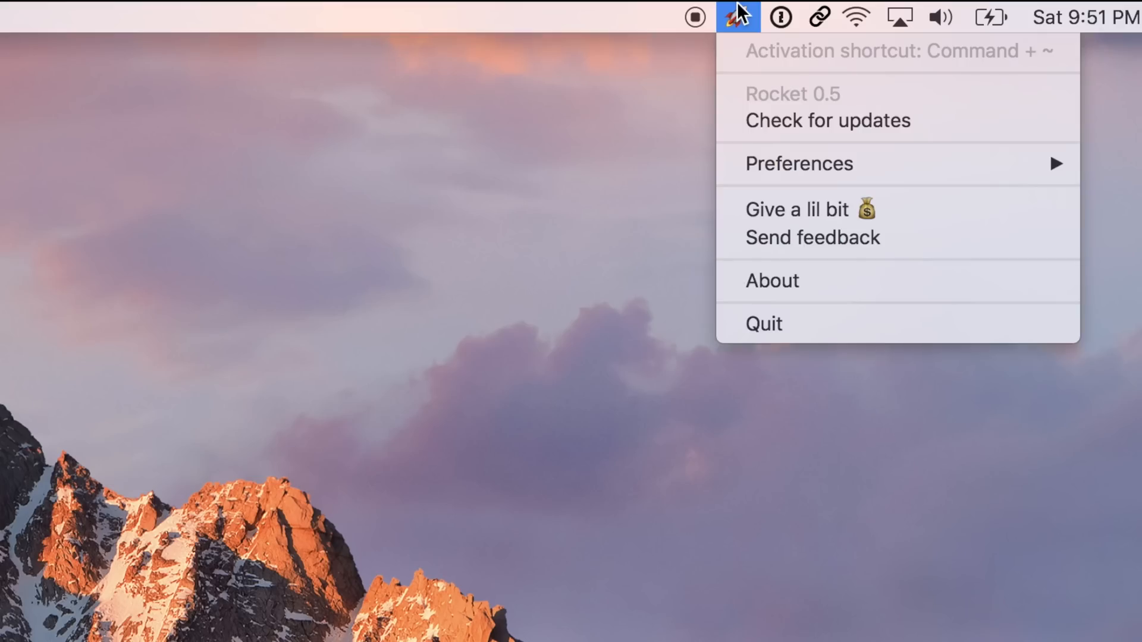
mouse_move(748, 61)
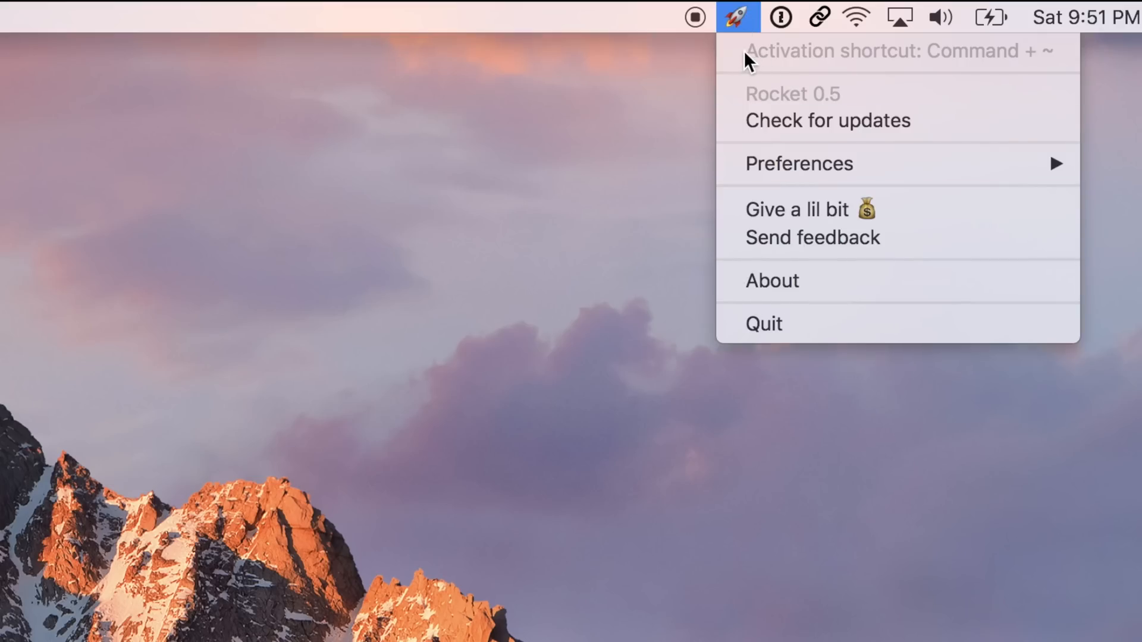
mouse_move(1053, 36)
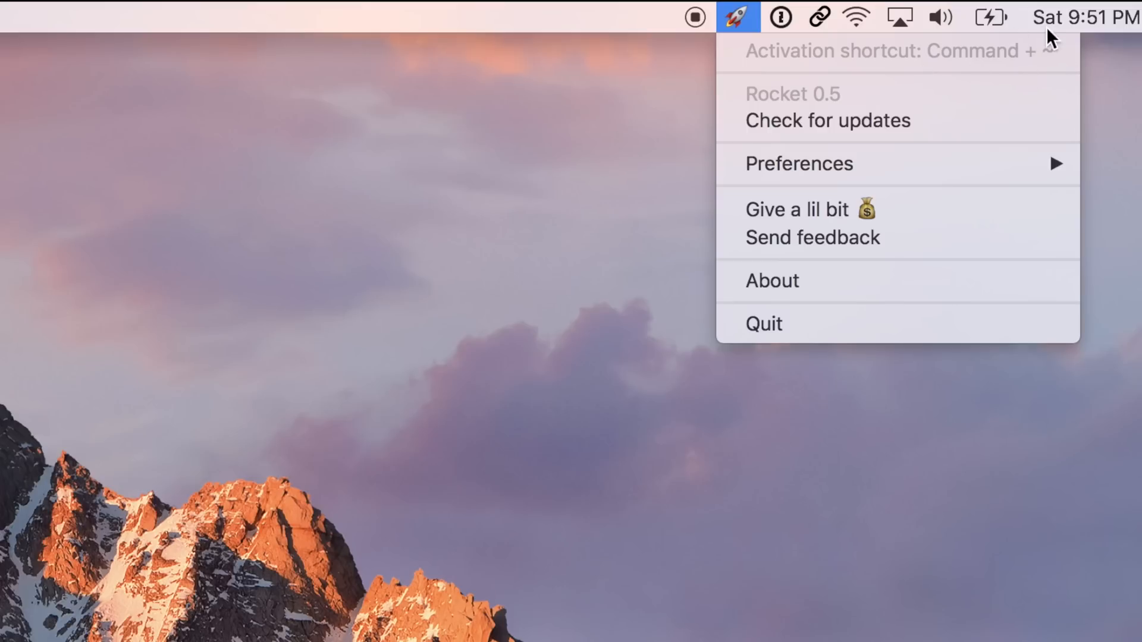
mouse_move(1053, 87)
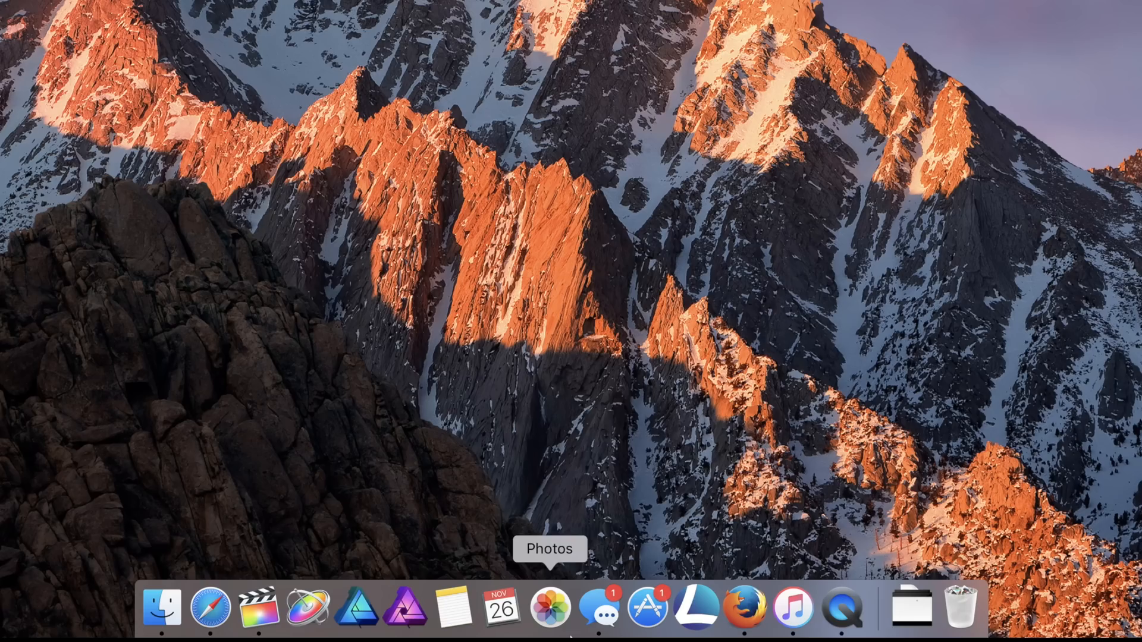
mouse_move(453, 607)
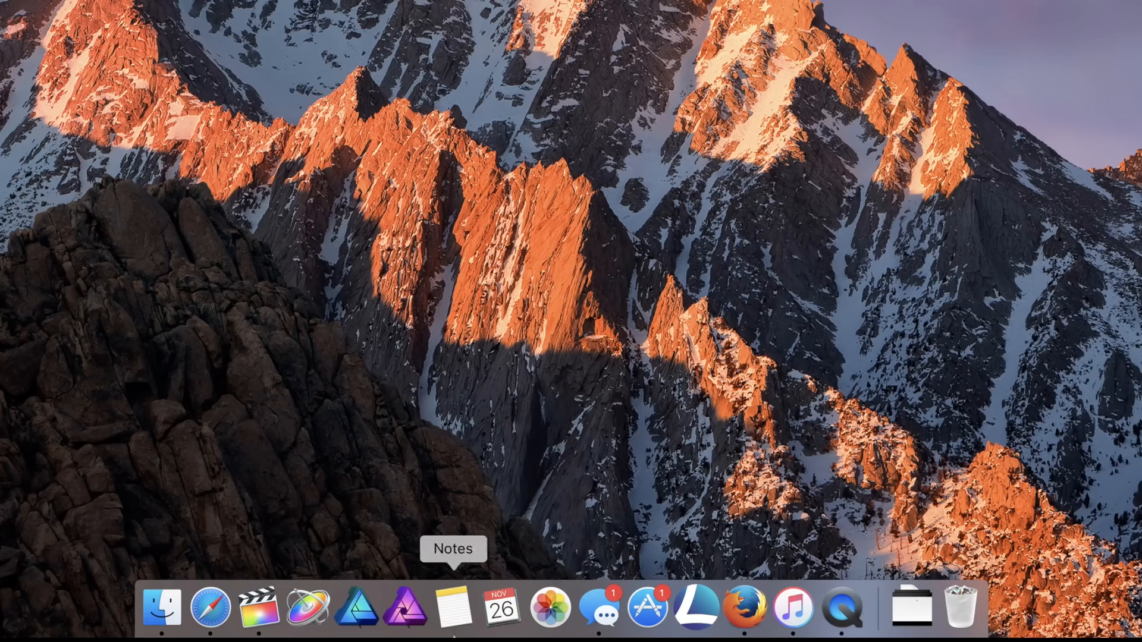
mouse_move(840, 606)
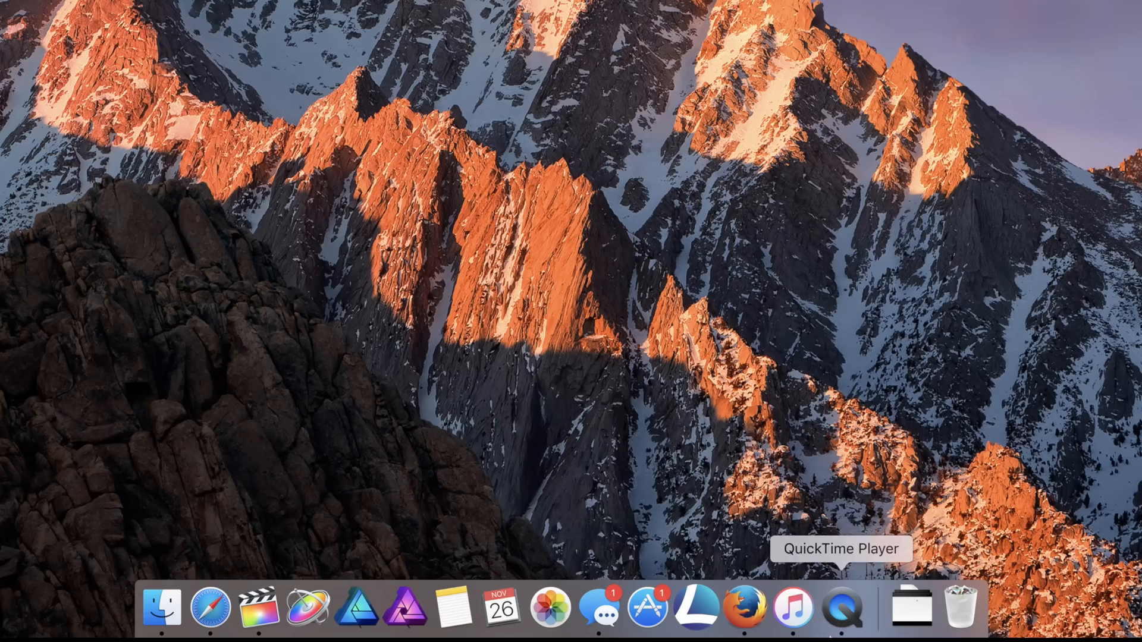
mouse_move(599, 607)
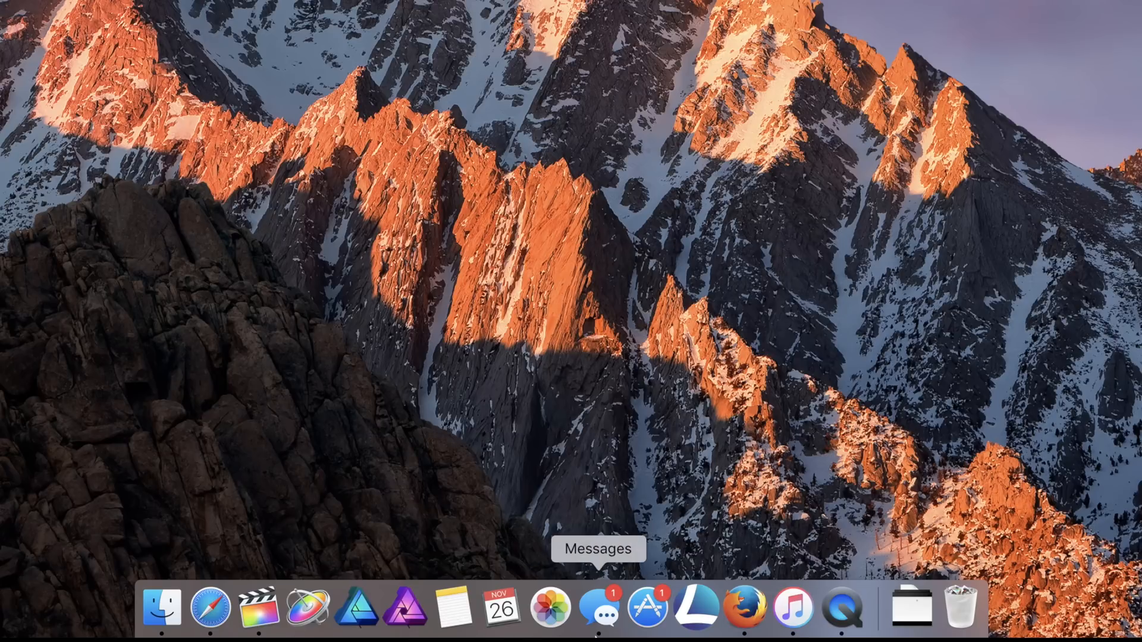
mouse_move(501, 621)
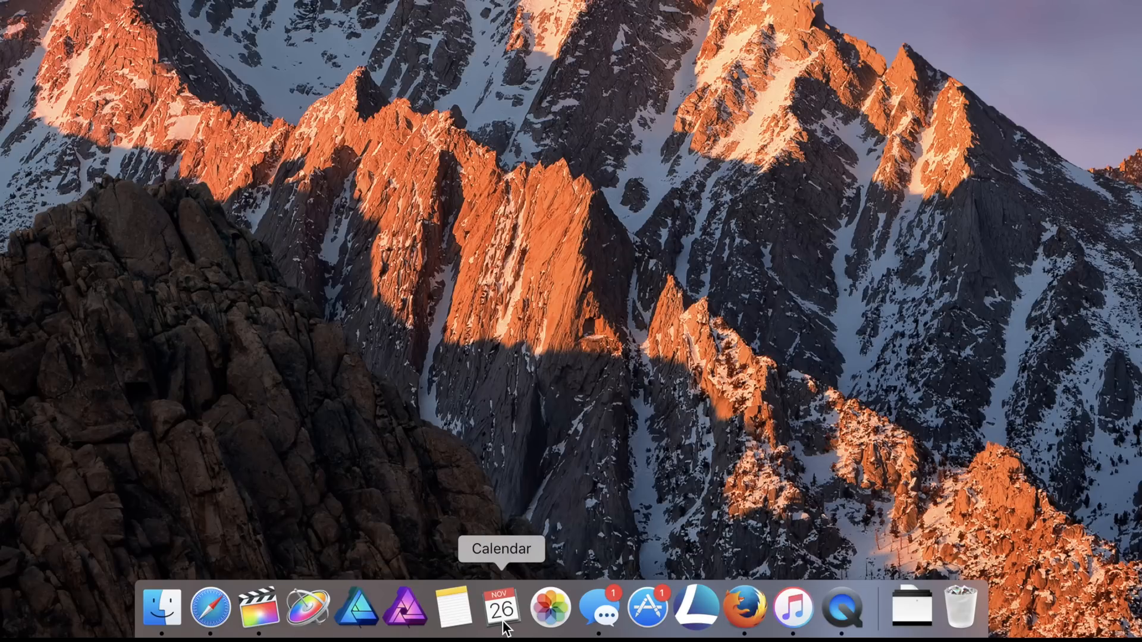
mouse_move(356, 606)
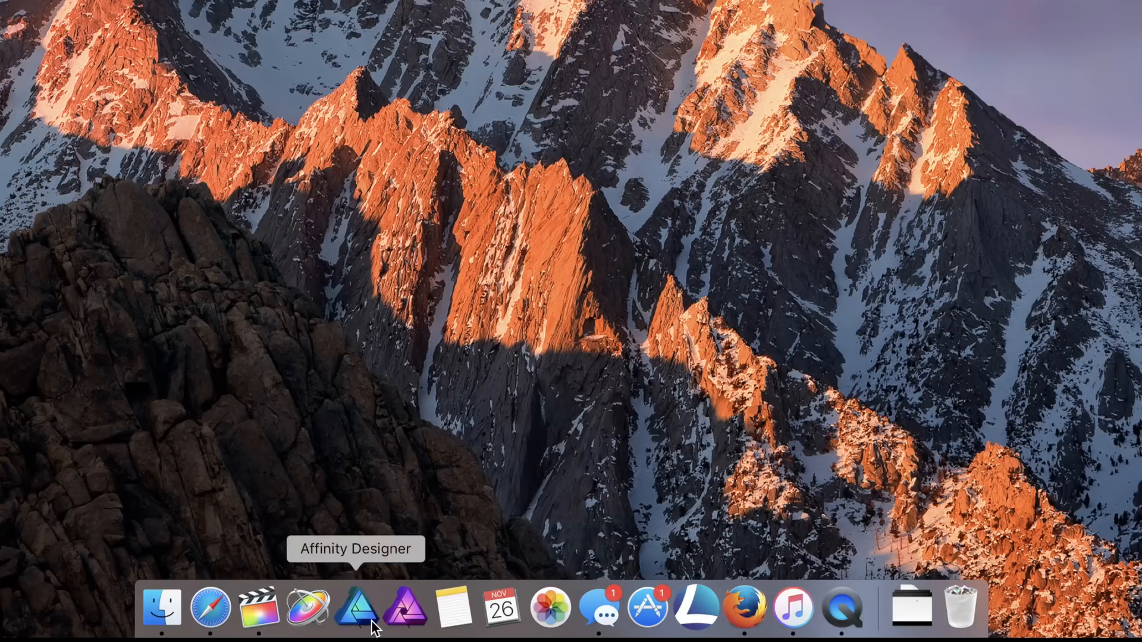